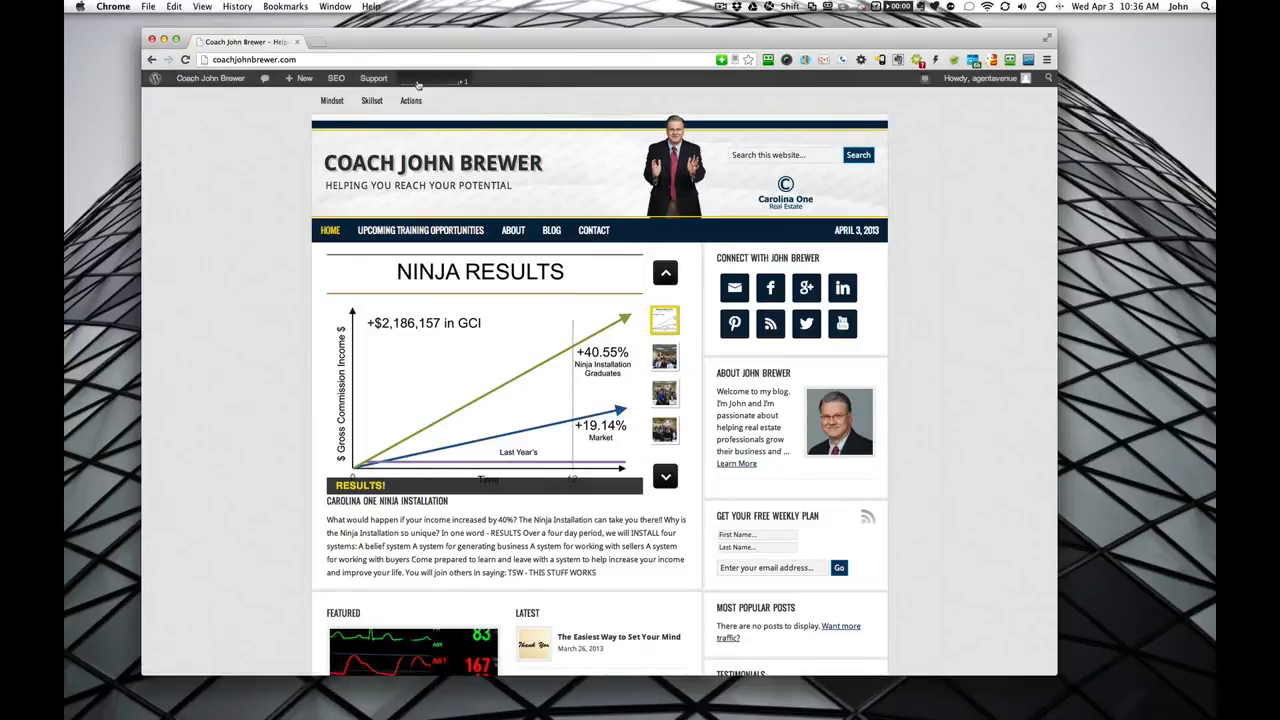
Reach the Coach John Brewer admin dashboard from the admin bar's site menu
click(210, 78)
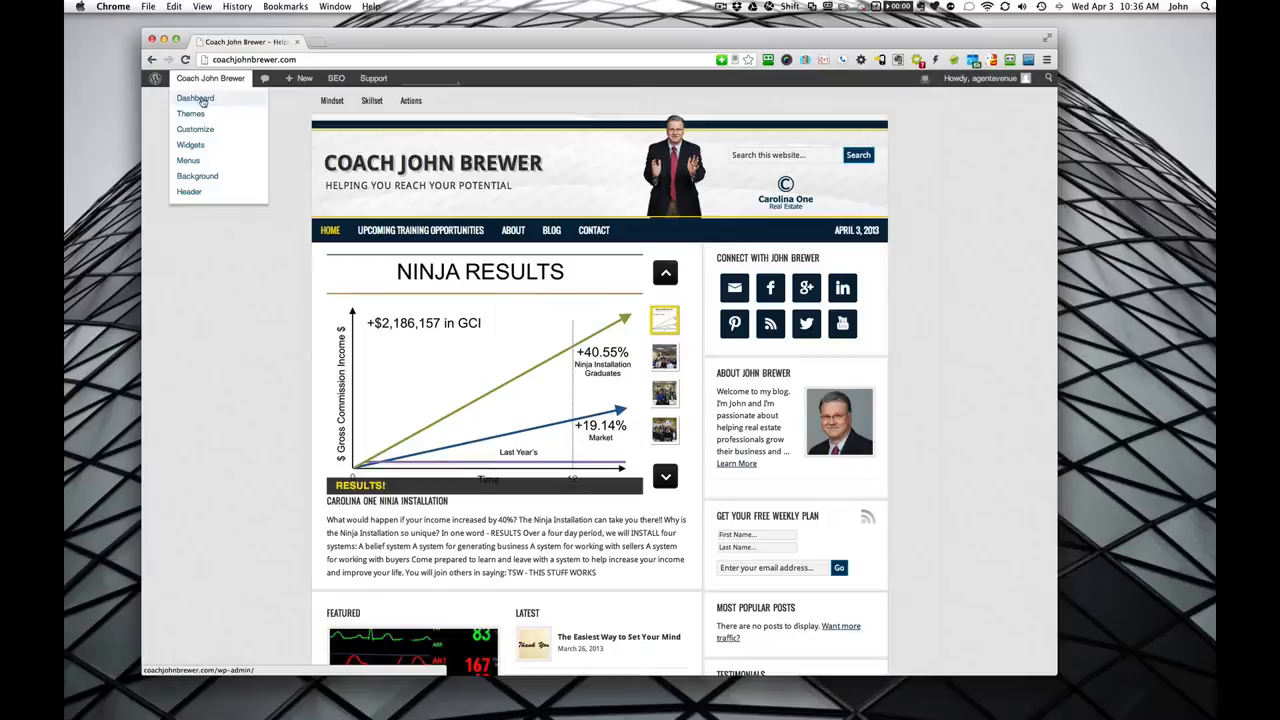
click(196, 98)
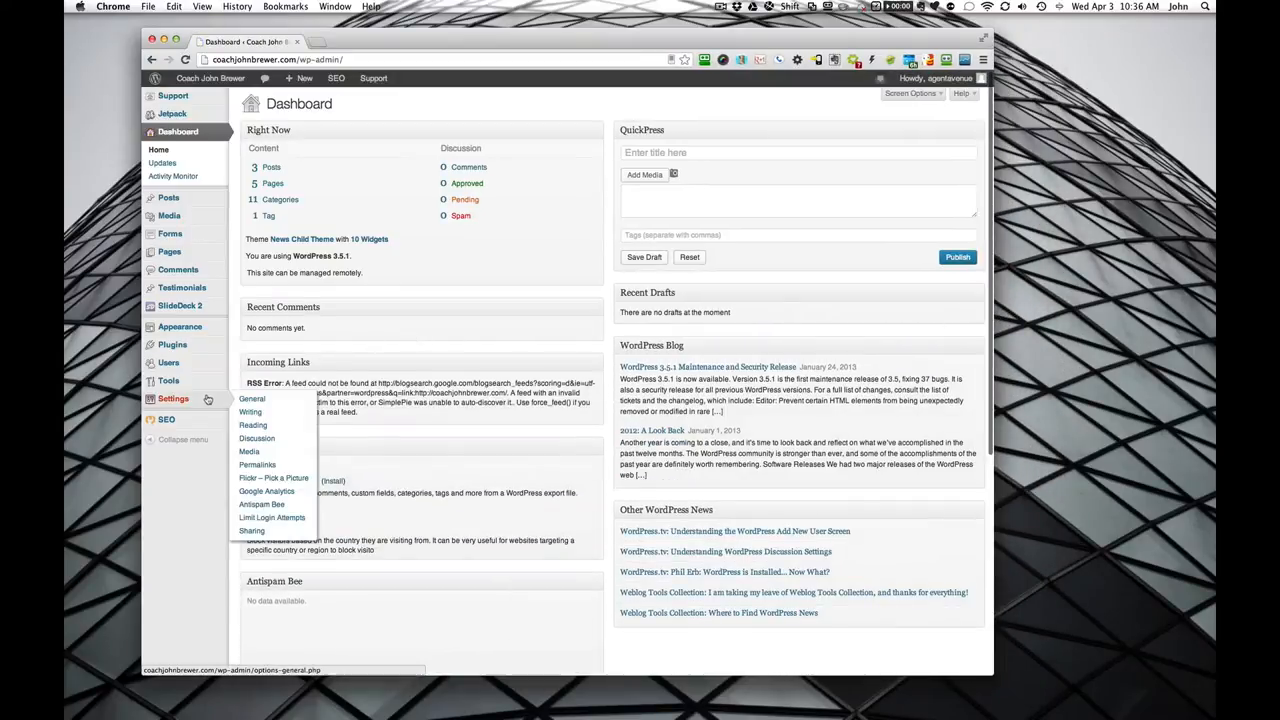
Go to Settings > Sharing to see the Facebook, Twitter, LinkedIn, Tumblr and Yahoo connections
click(252, 532)
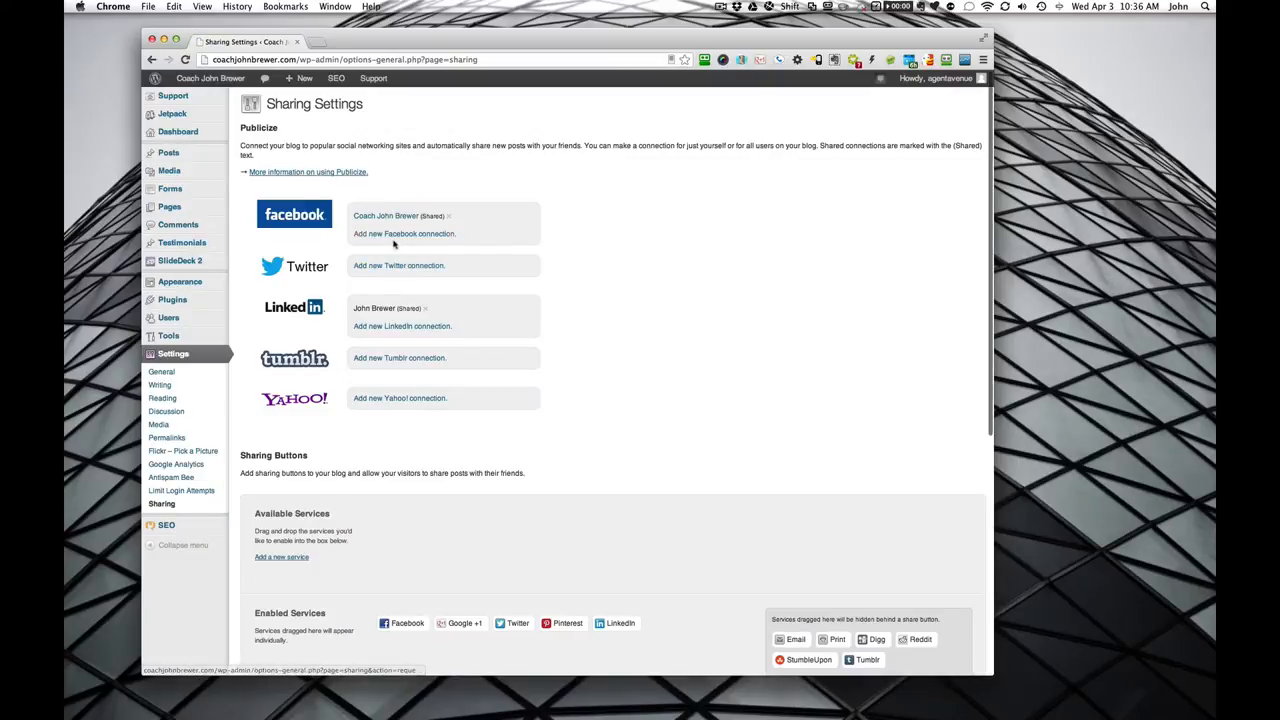
mouse_move(424, 266)
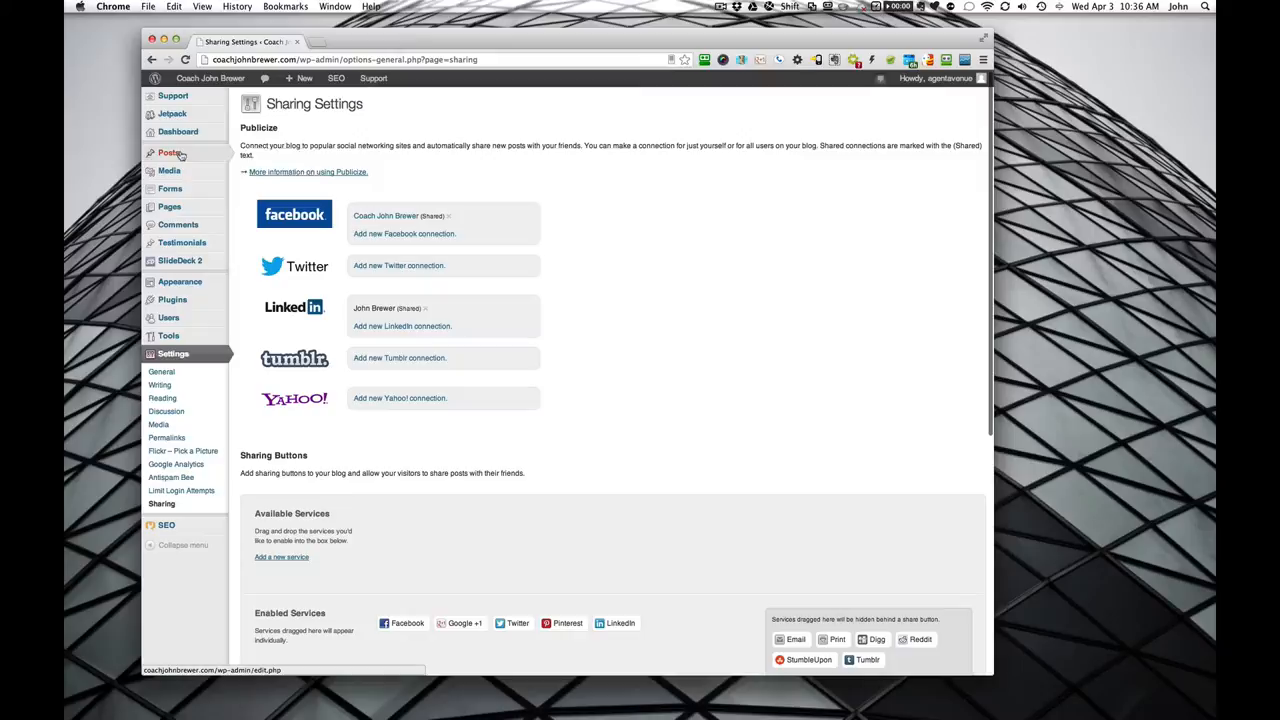
From the Posts list, bring 'Do You Know Your Vital Few?' into the post editor
click(168, 152)
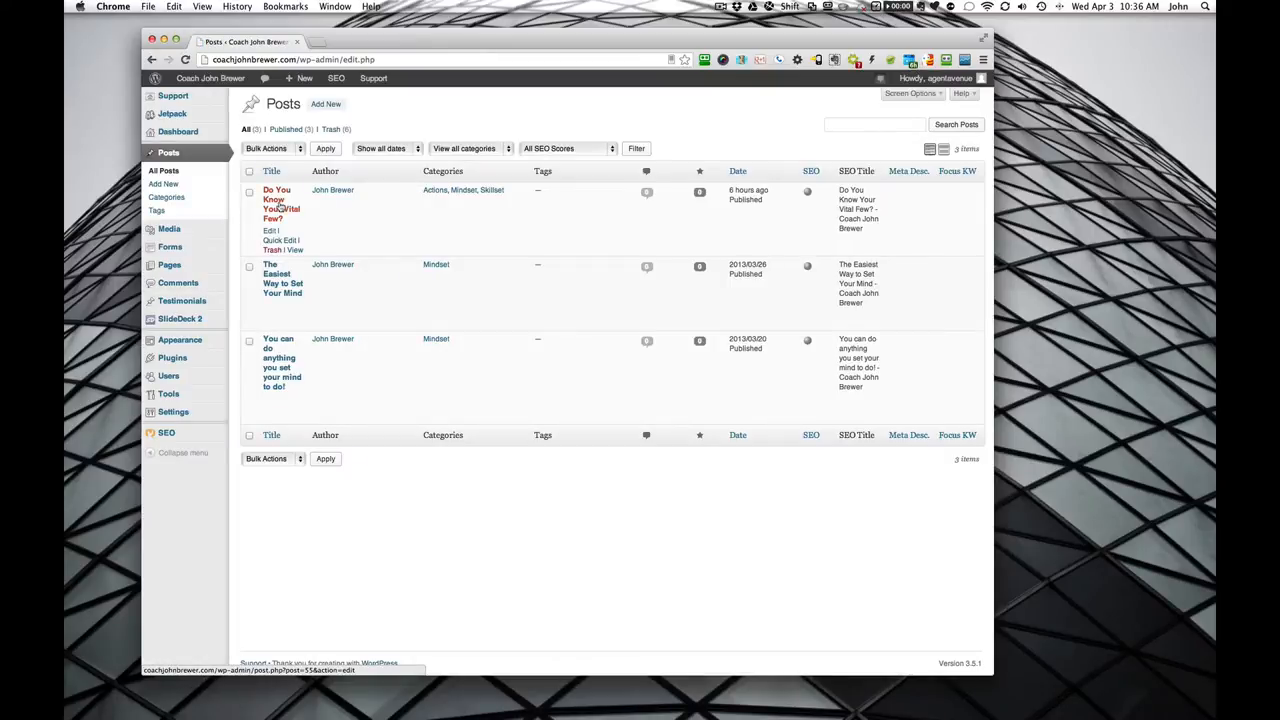
click(276, 204)
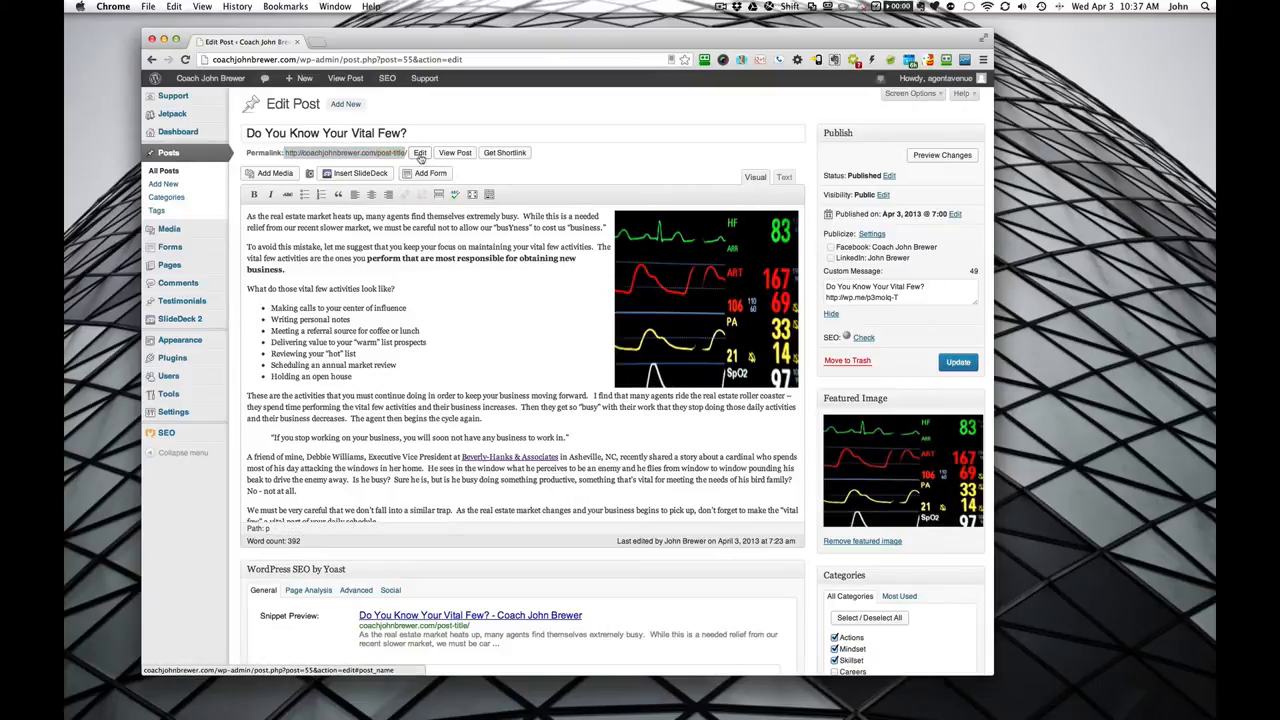
Leave the permalink unchanged, view the post's short link, then hide the Publicize options
click(420, 152)
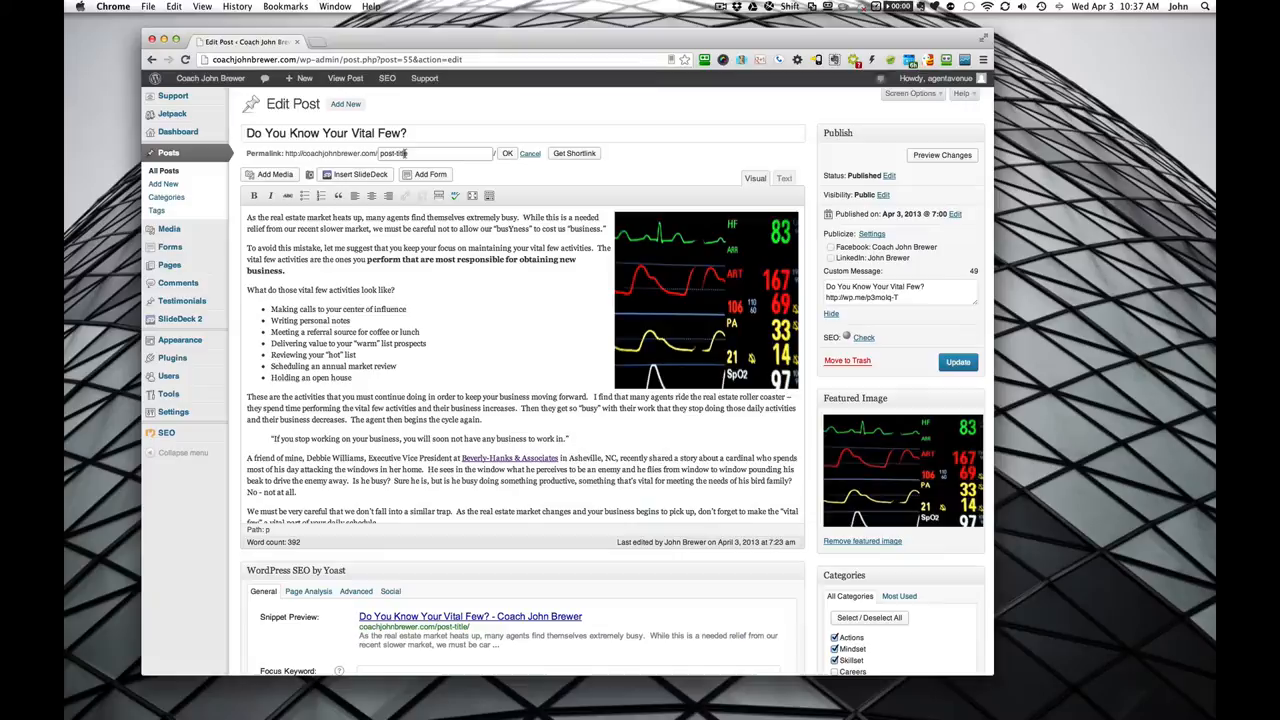
click(508, 152)
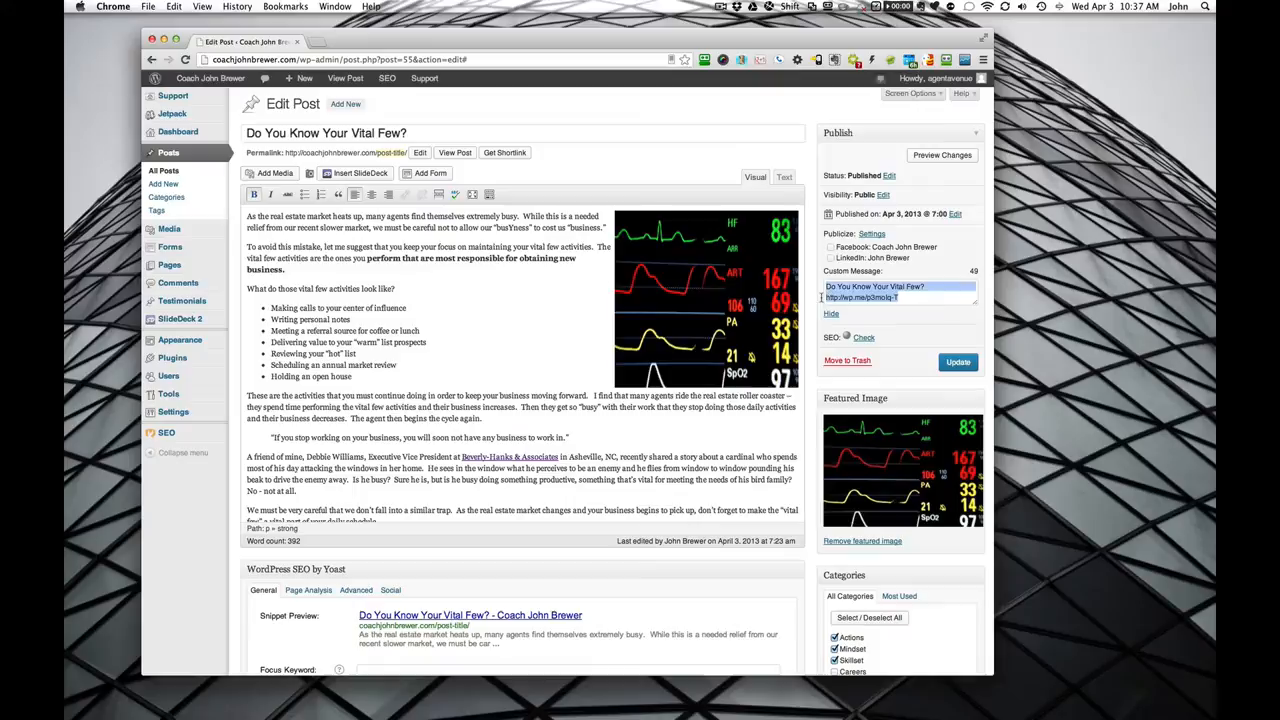
click(504, 152)
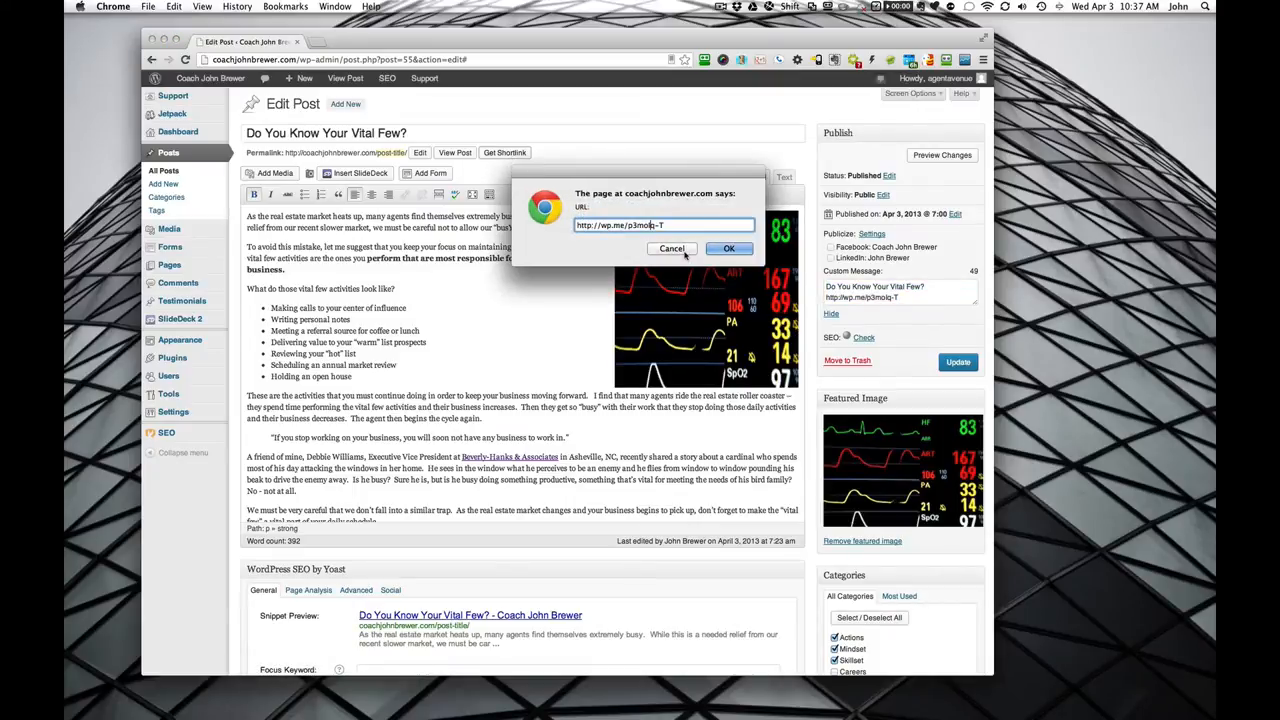
click(728, 248)
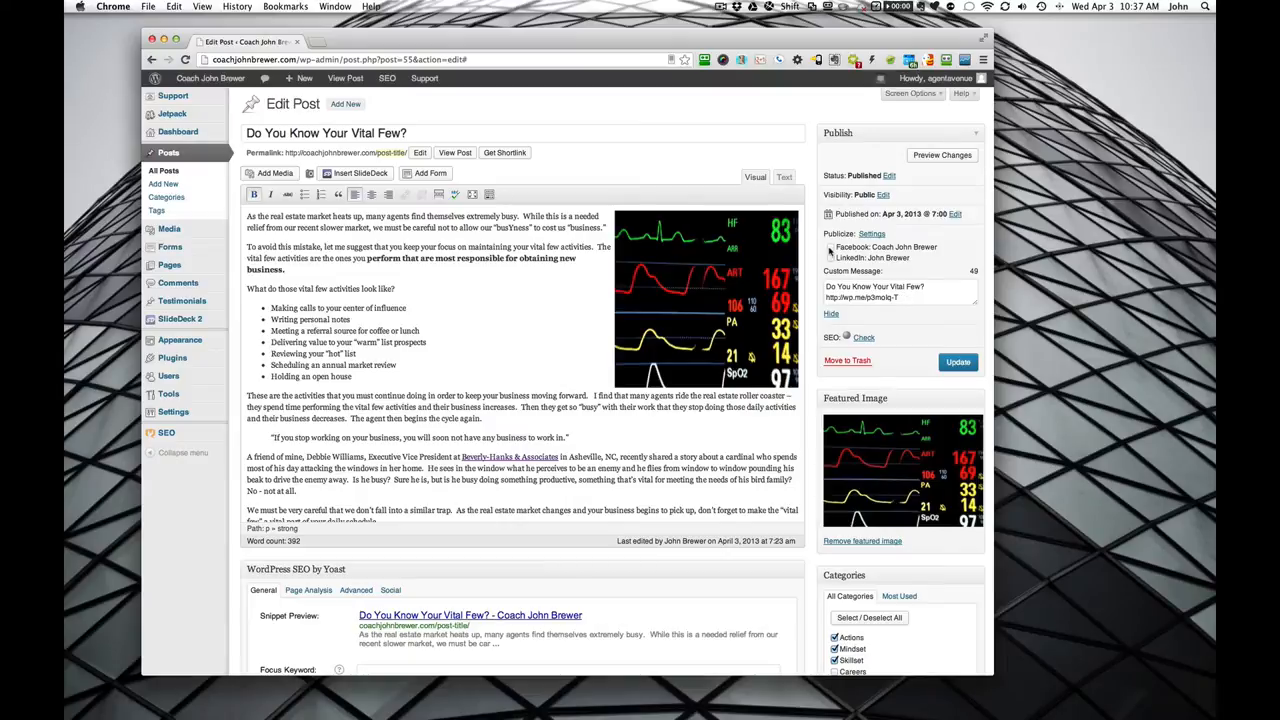
click(830, 248)
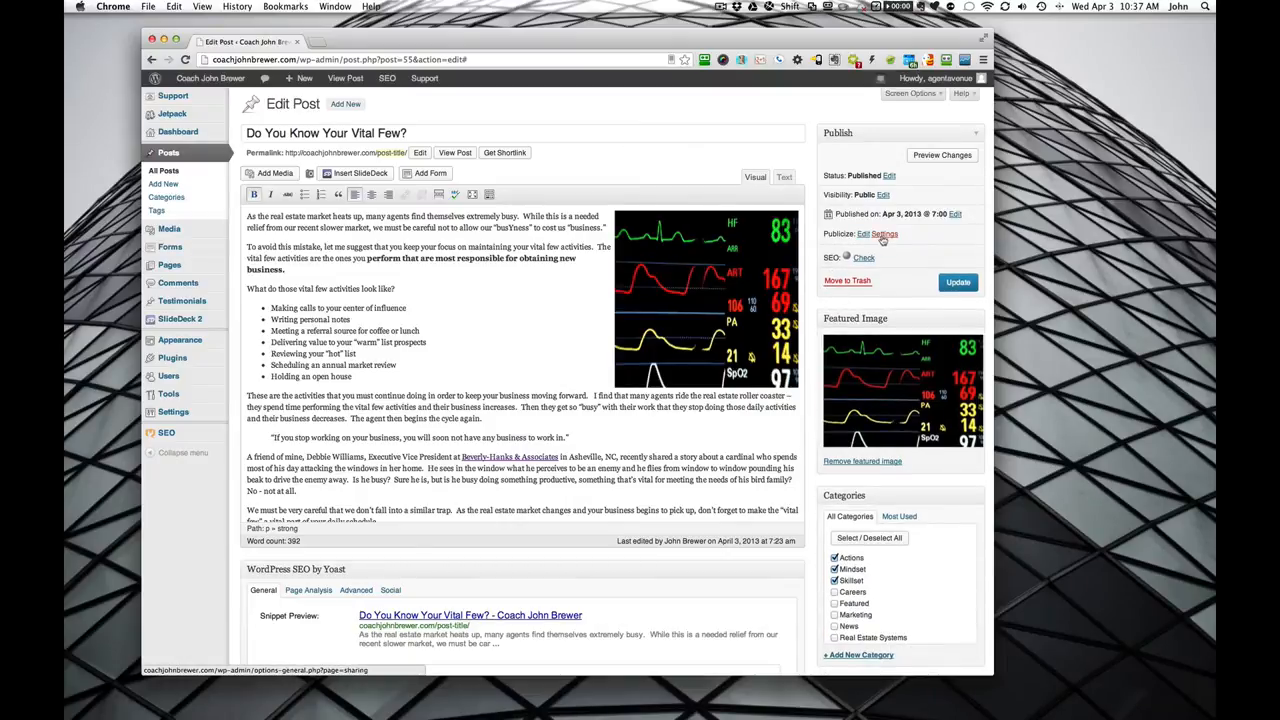
Reveal the Publicize sharing options again, then start a blank post via Posts > Add New
click(876, 232)
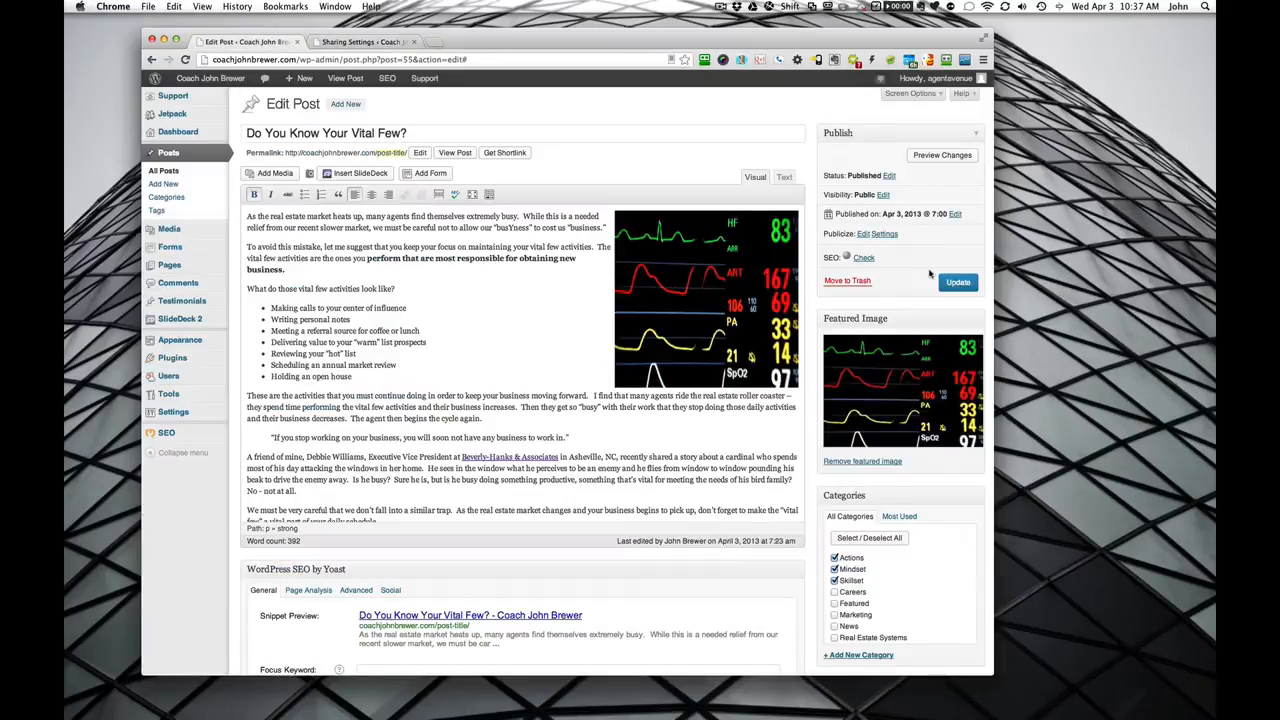
click(876, 232)
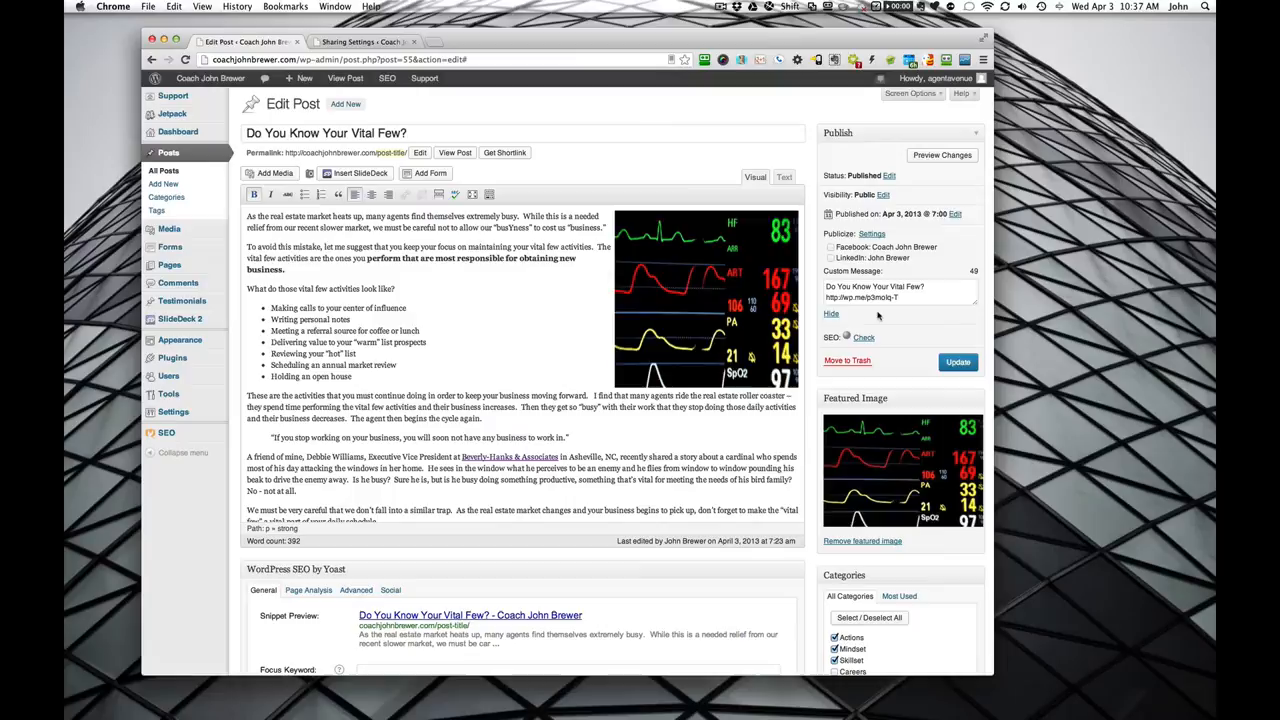
mouse_move(878, 318)
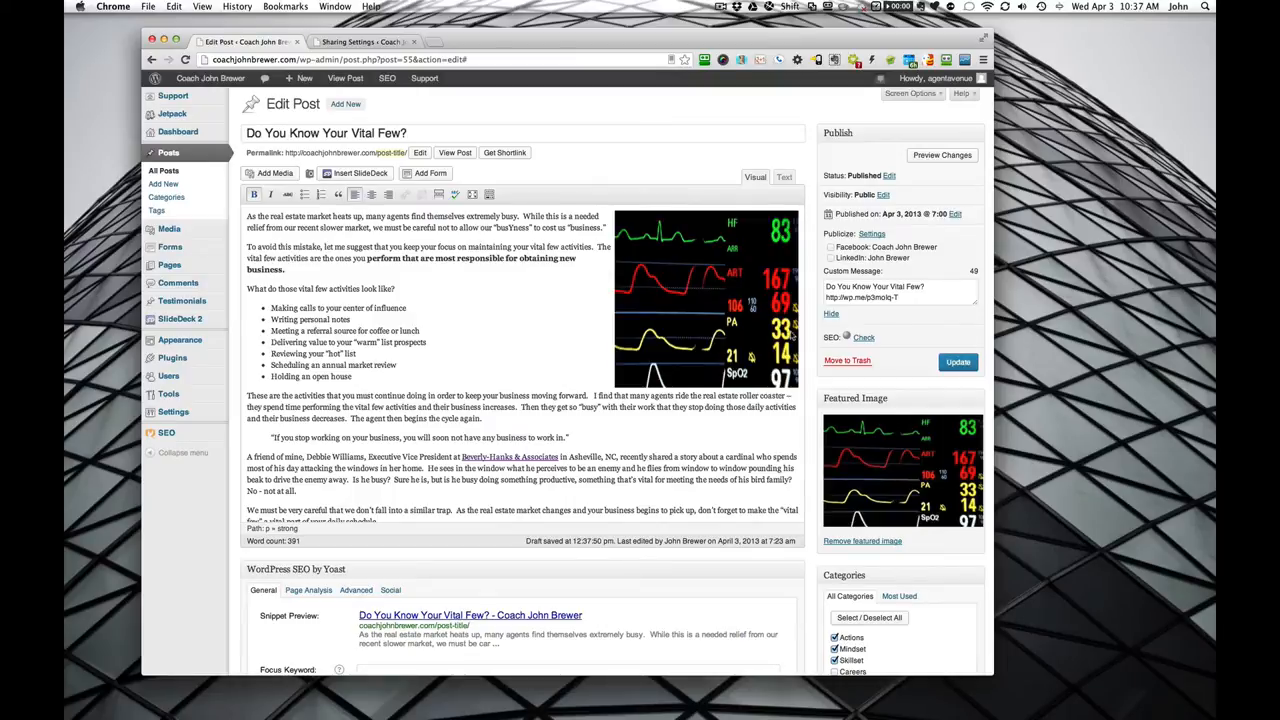
click(164, 184)
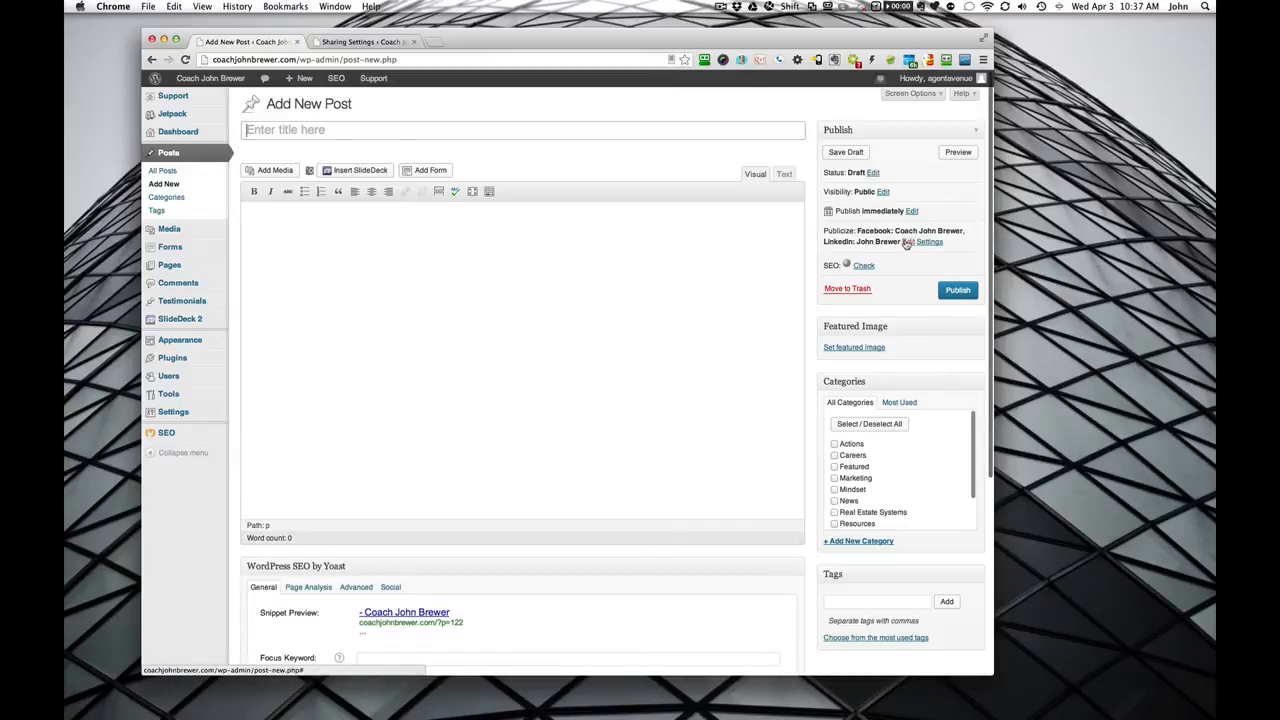
With Publicize options shown, title the post 'Test post here' and enter 'body content' as its text
click(928, 240)
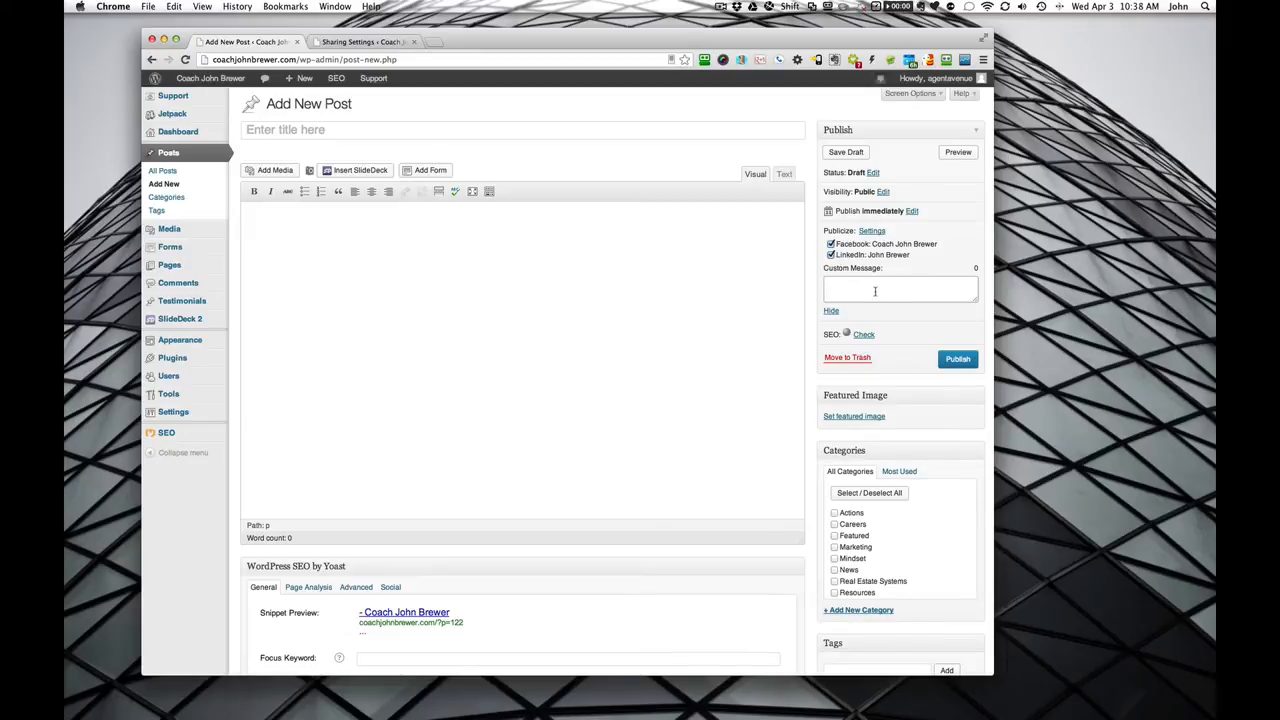
click(524, 130)
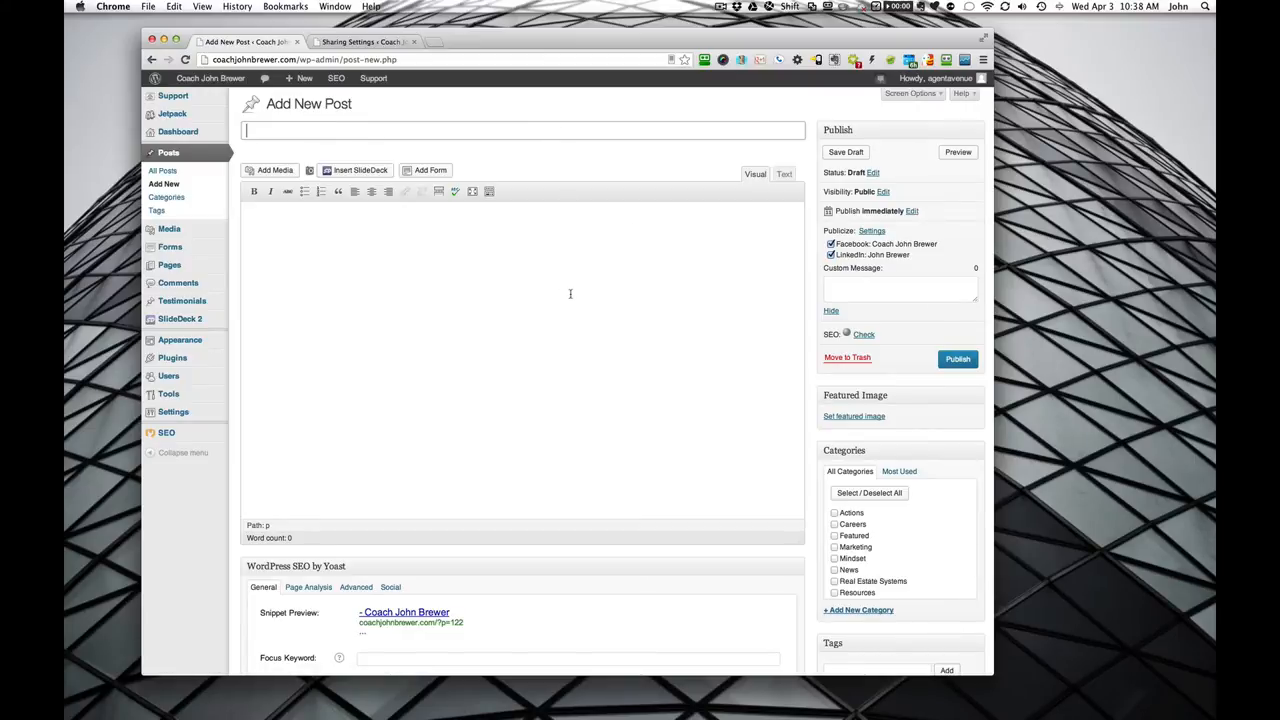
text(Test post)
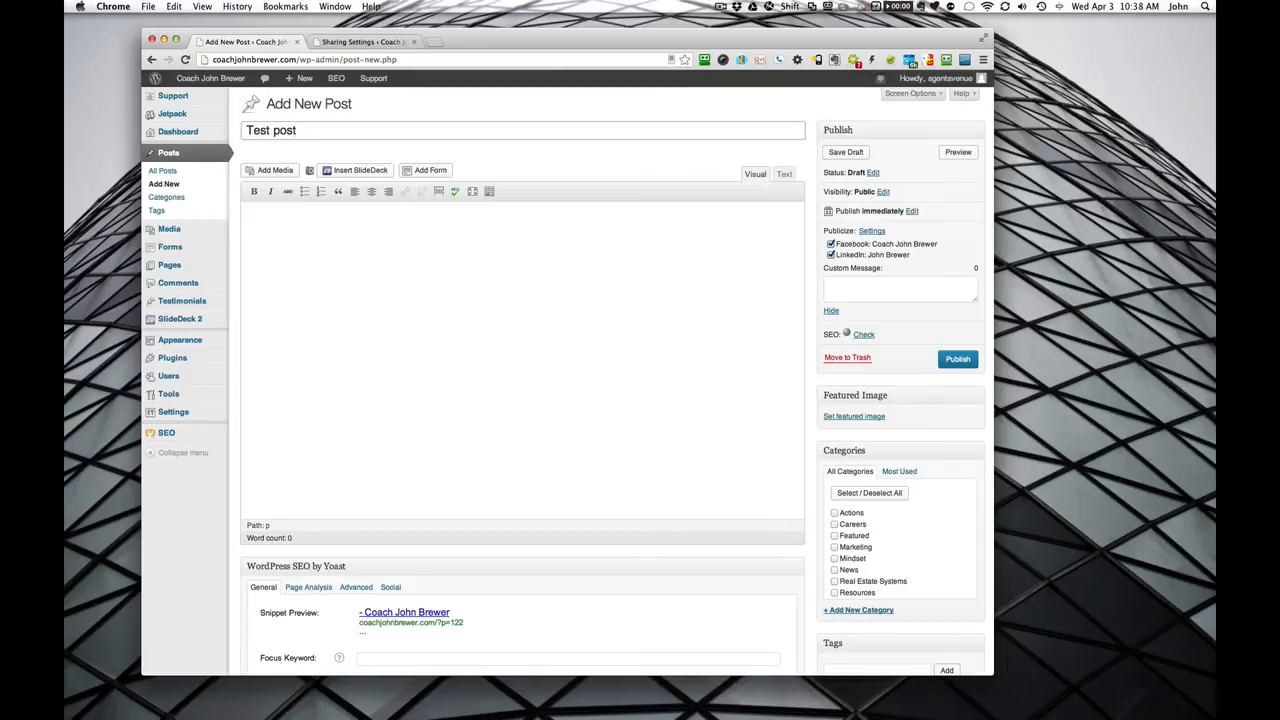
text(here)
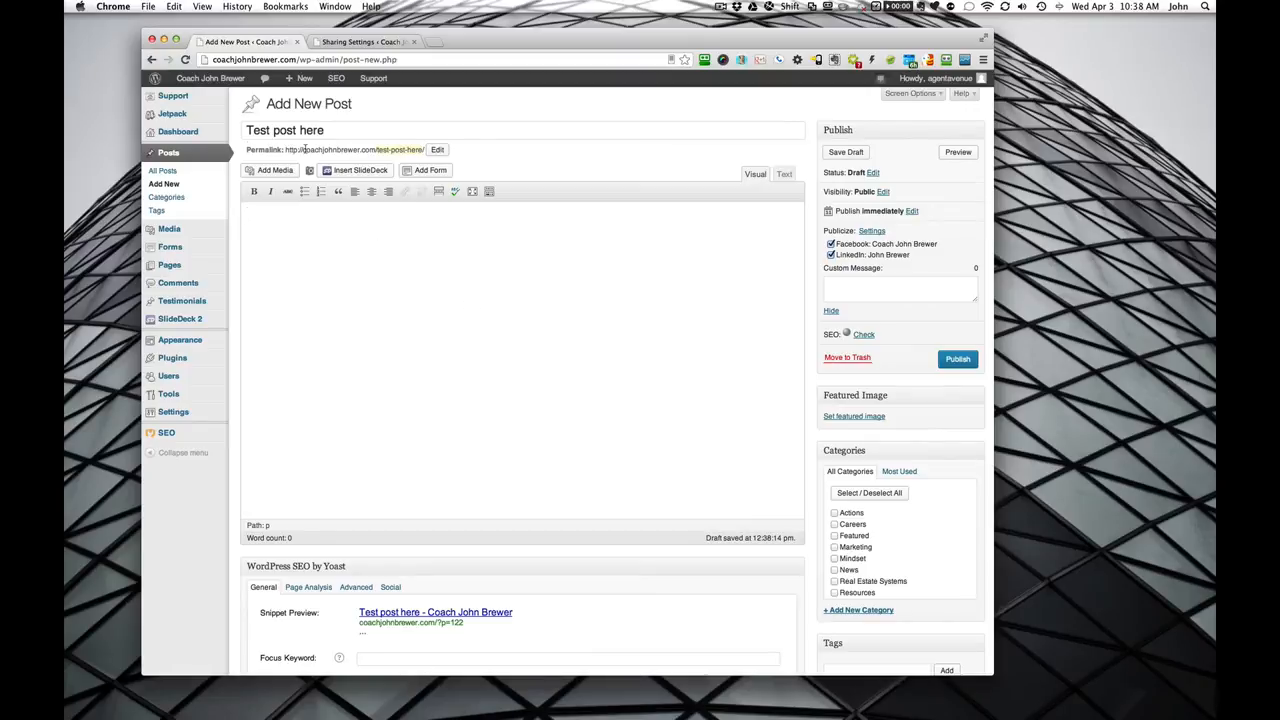
click(436, 148)
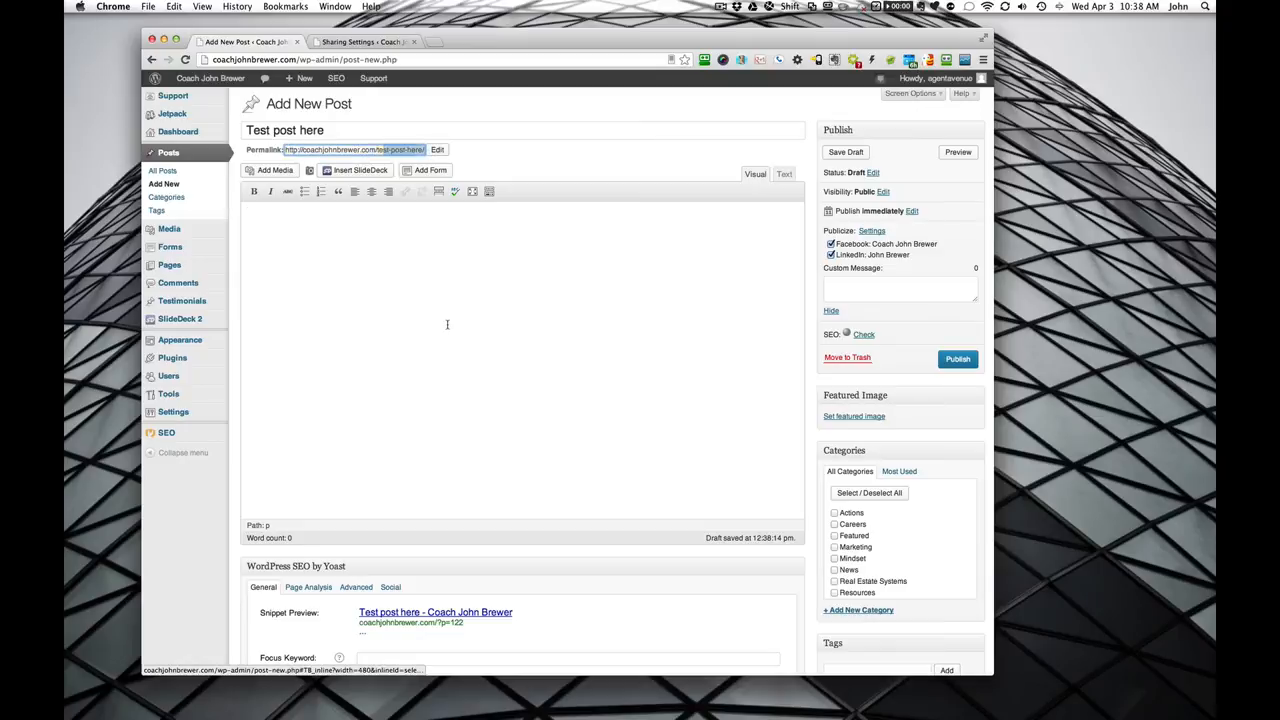
text(body e)
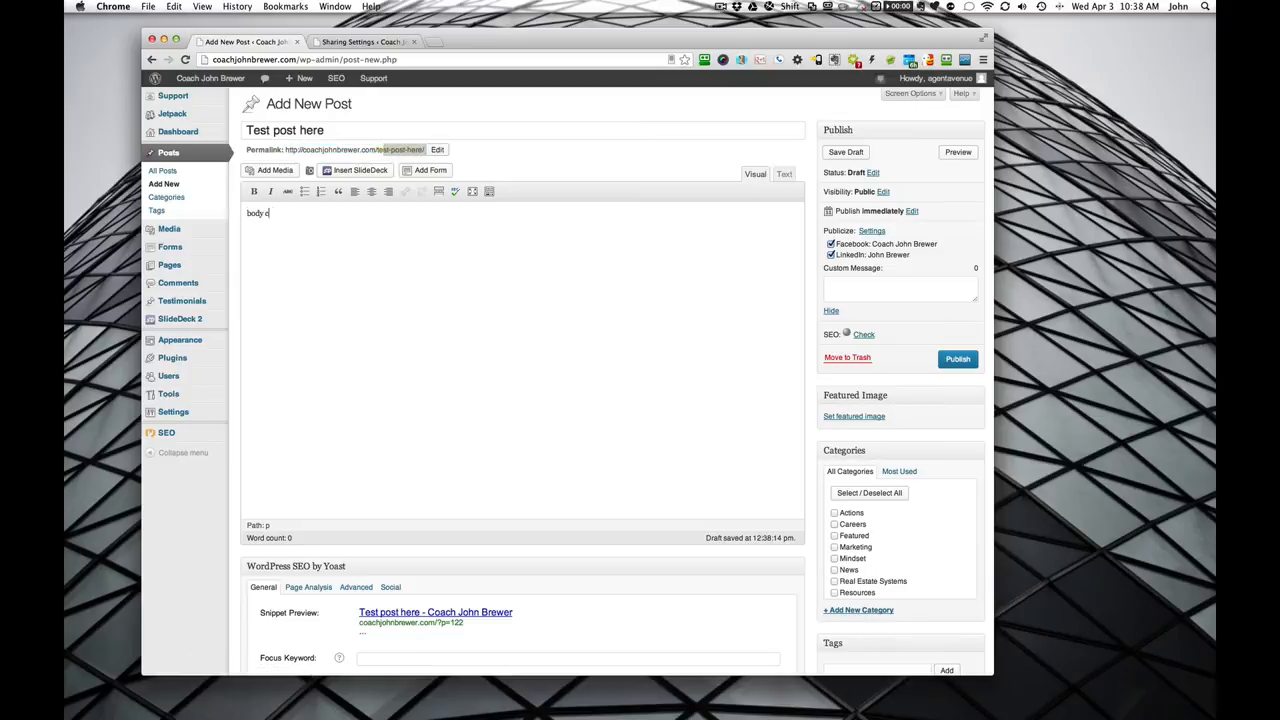
text(content)
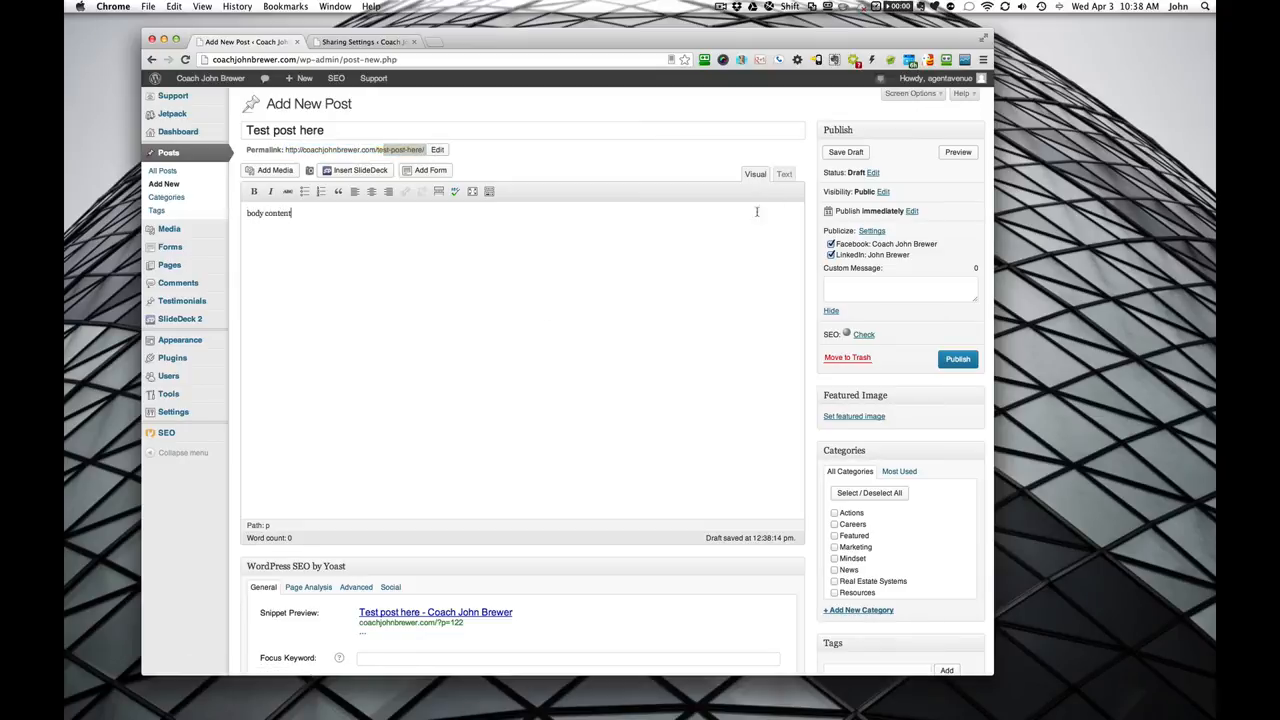
Save the post as a draft and review the Custom Message auto-filled with title and short link
click(956, 358)
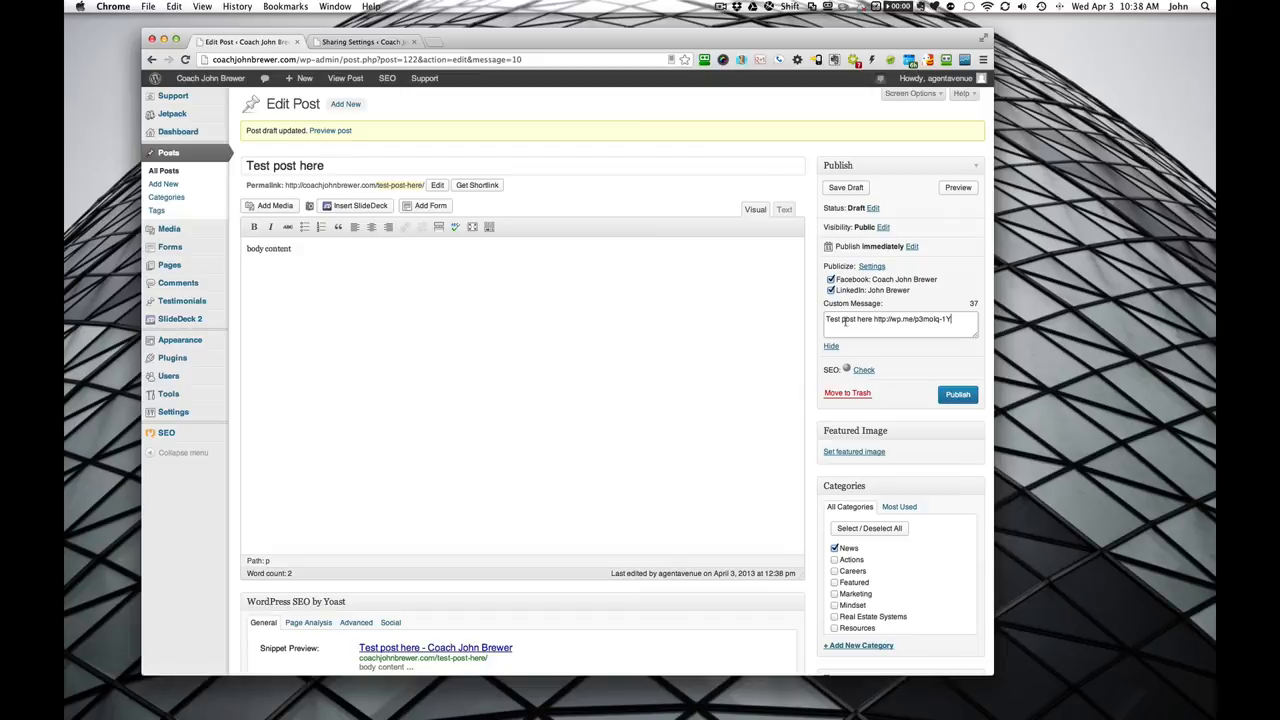
double_click(848, 318)
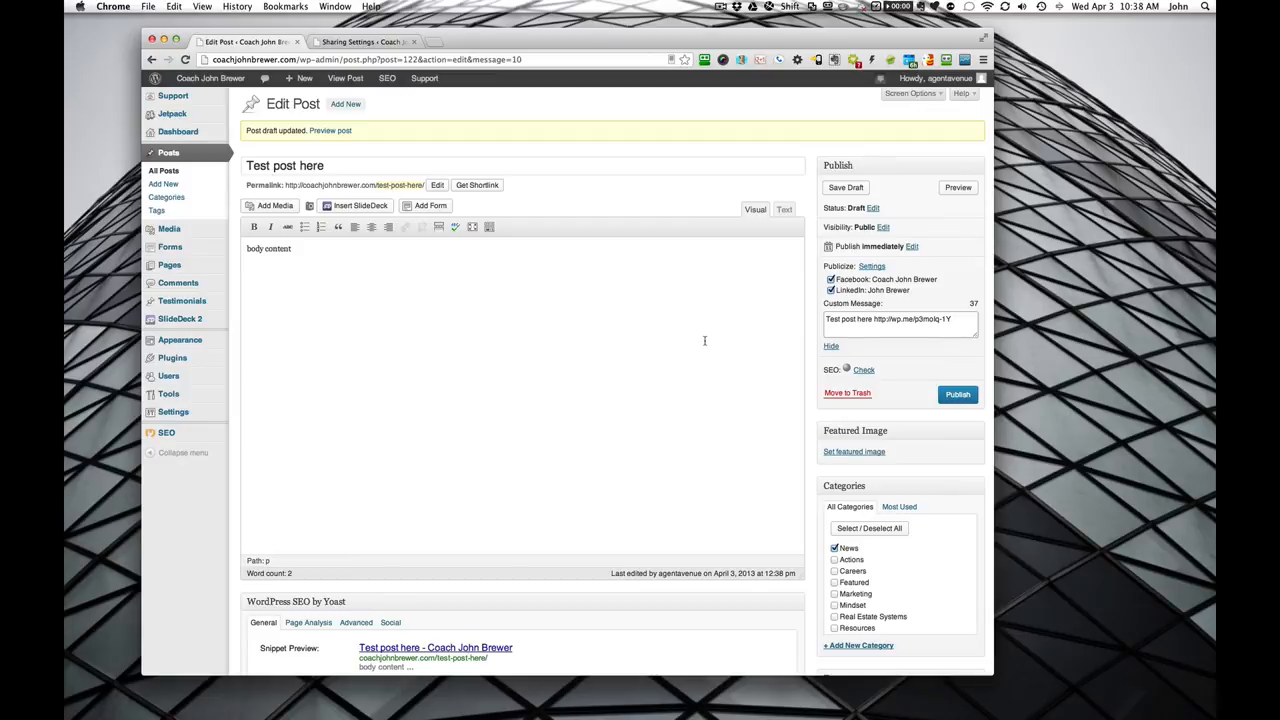
mouse_move(744, 348)
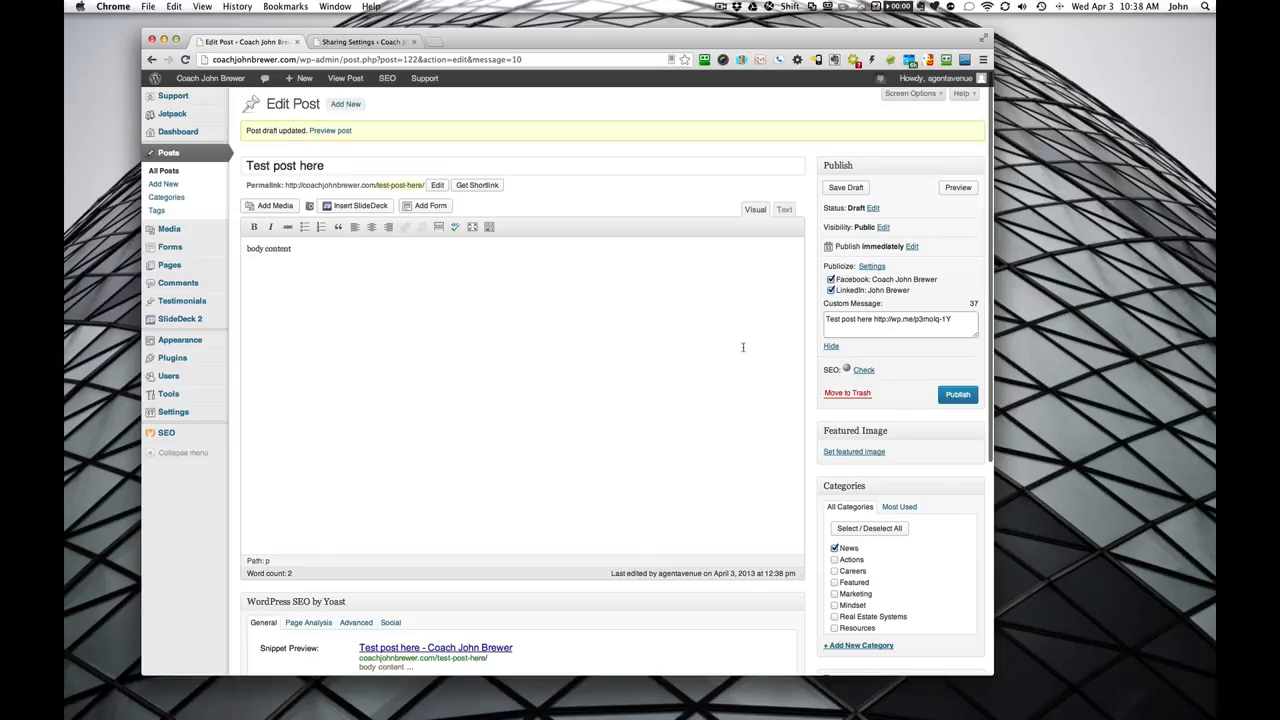